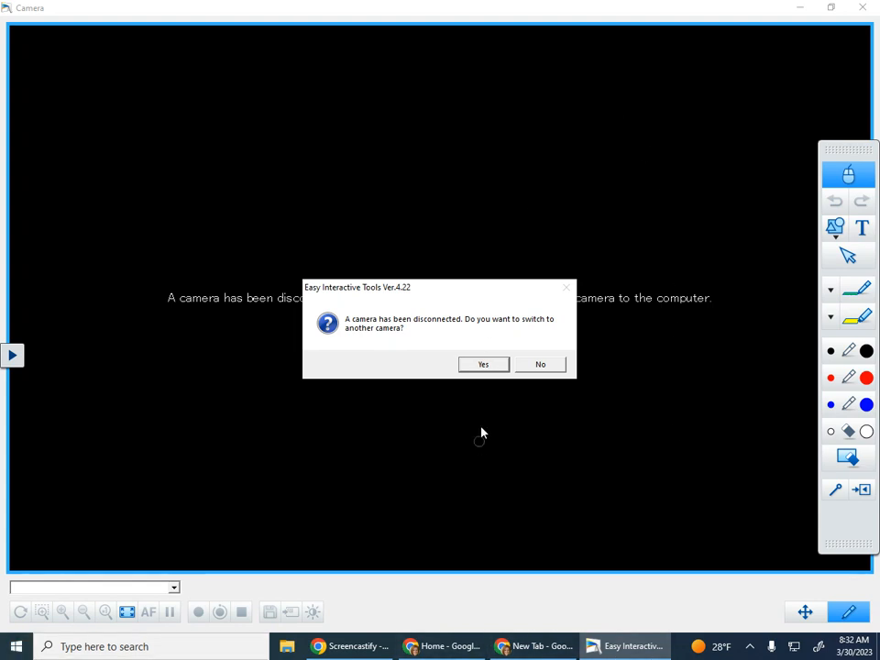
Step: Accept switching to the EPSON ELPDC21 document camera to show the paint palette
left_click(483, 364)
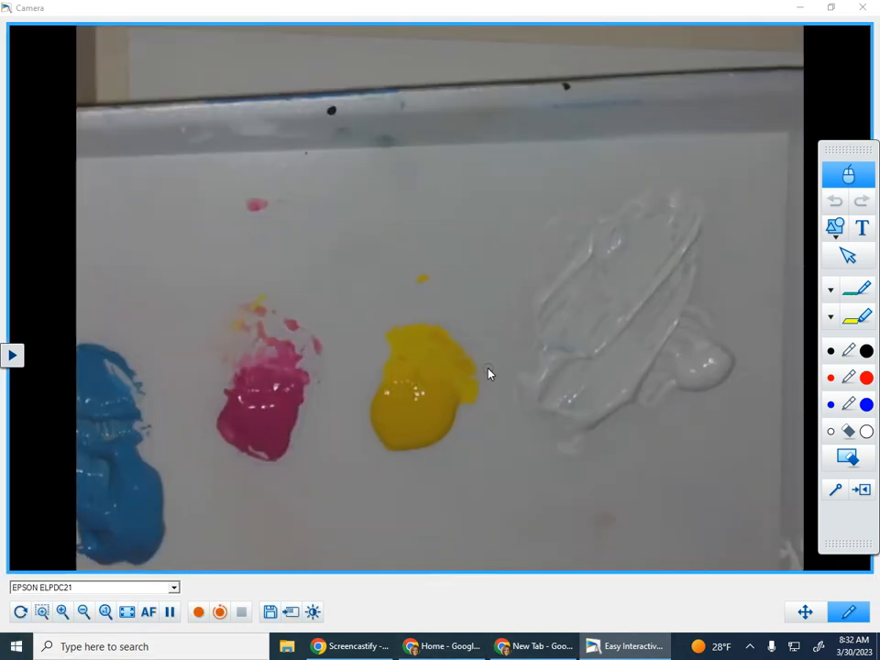